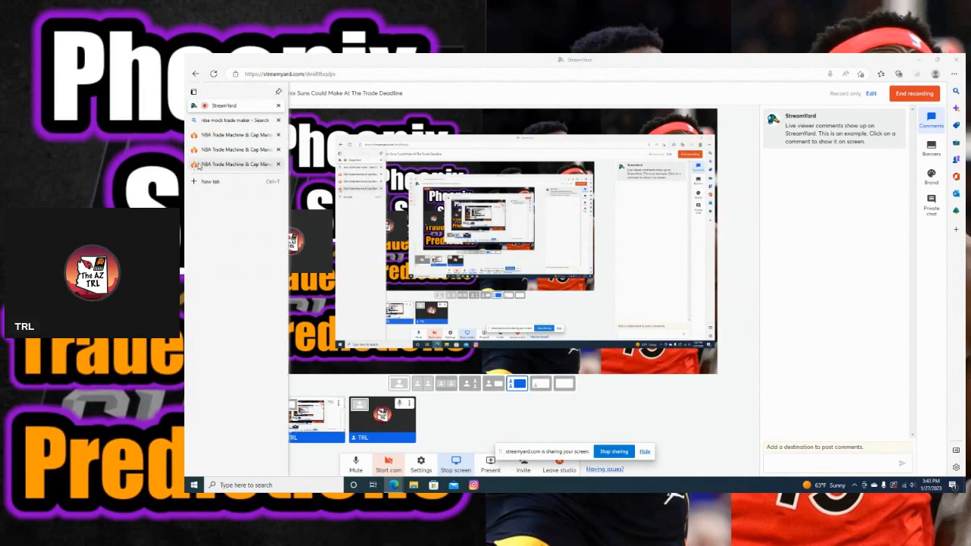
Show the Raptors trade giving Fred VanVleet to Phoenix for Crowder, Shamet and a 2023 second-rounder.
left_click(231, 163)
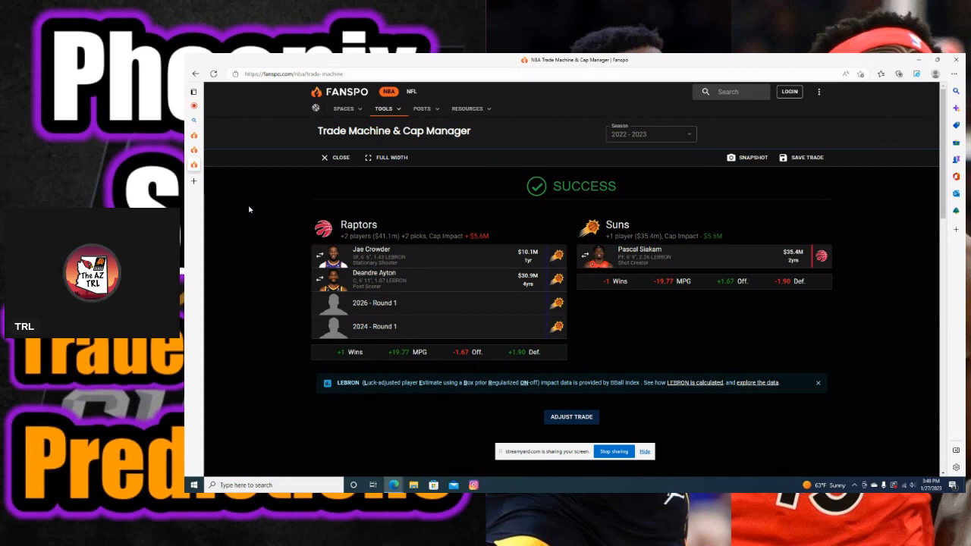
mouse_move(214, 110)
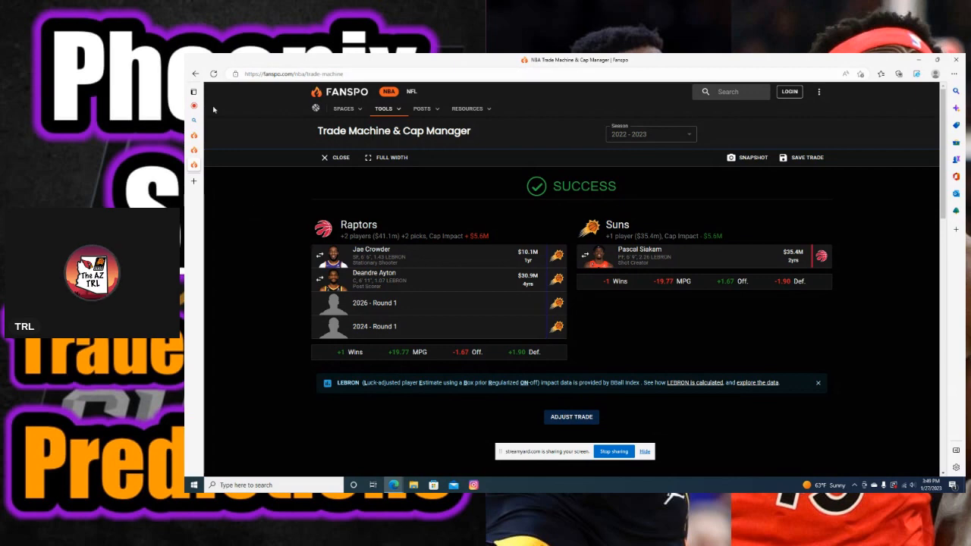
mouse_move(285, 158)
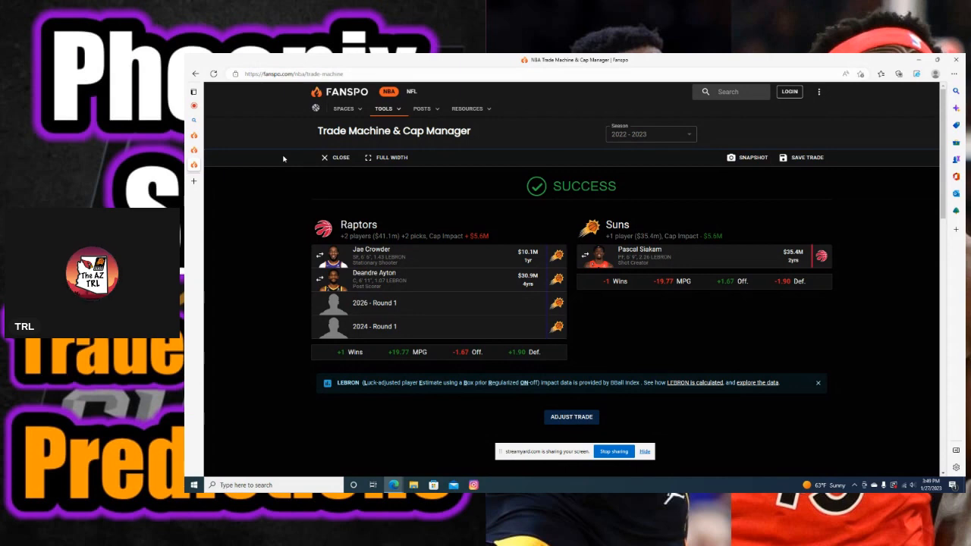
mouse_move(197, 151)
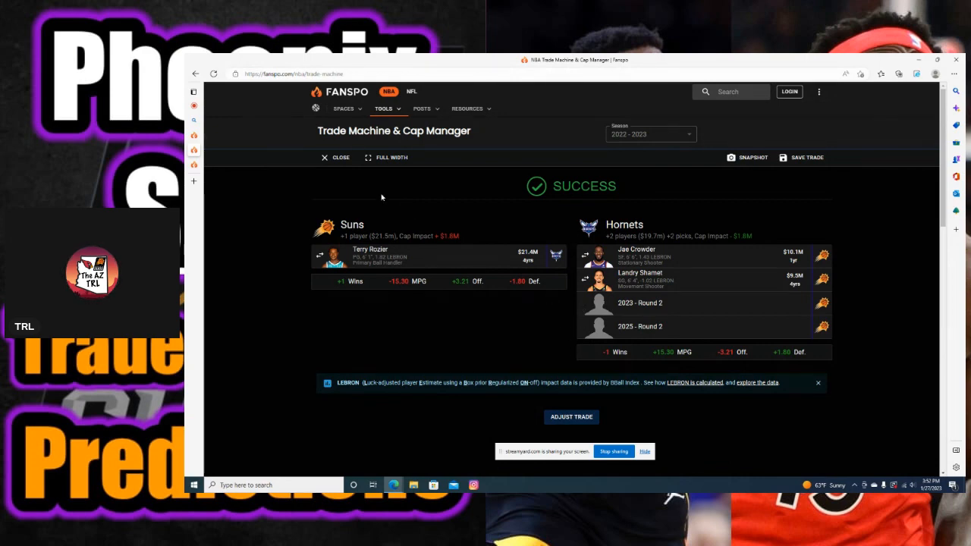
mouse_move(650, 435)
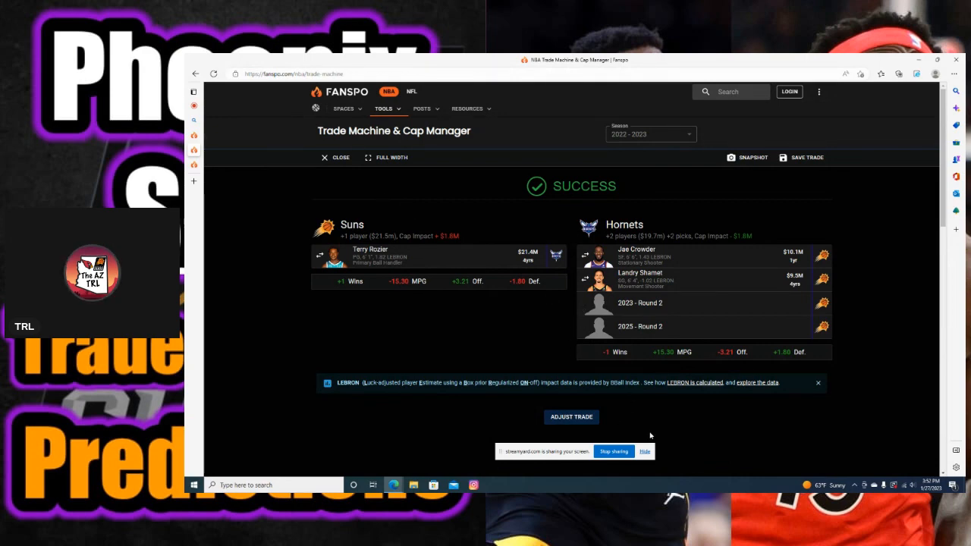
left_click(644, 451)
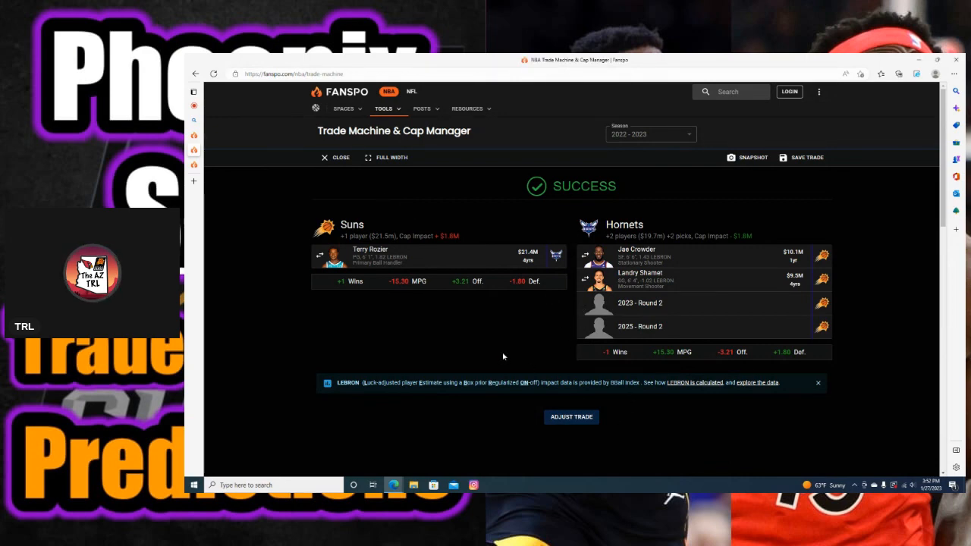
mouse_move(211, 194)
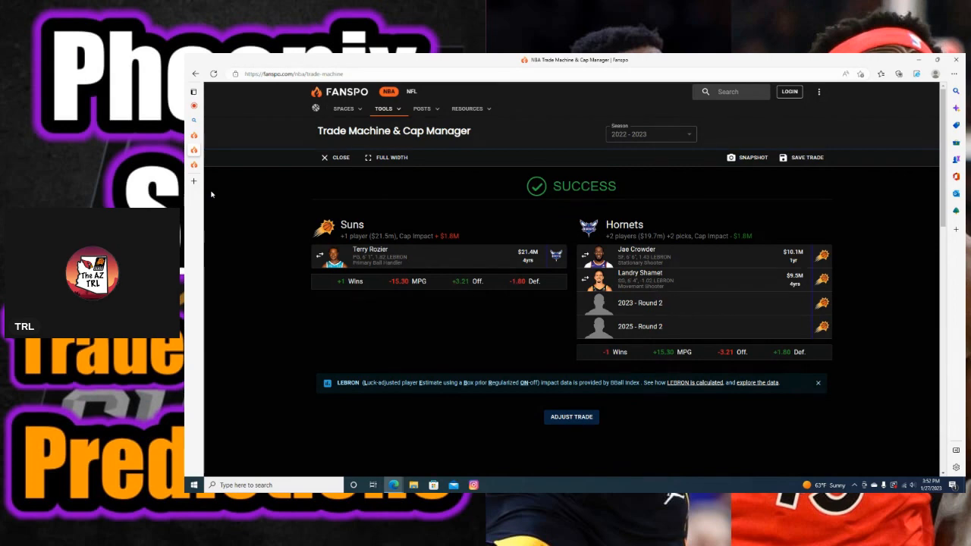
mouse_move(261, 293)
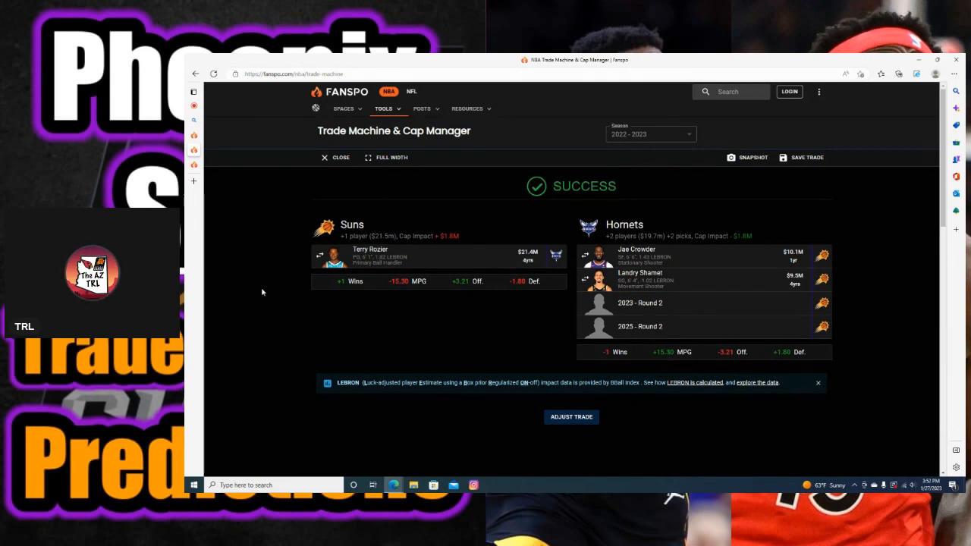
mouse_move(290, 182)
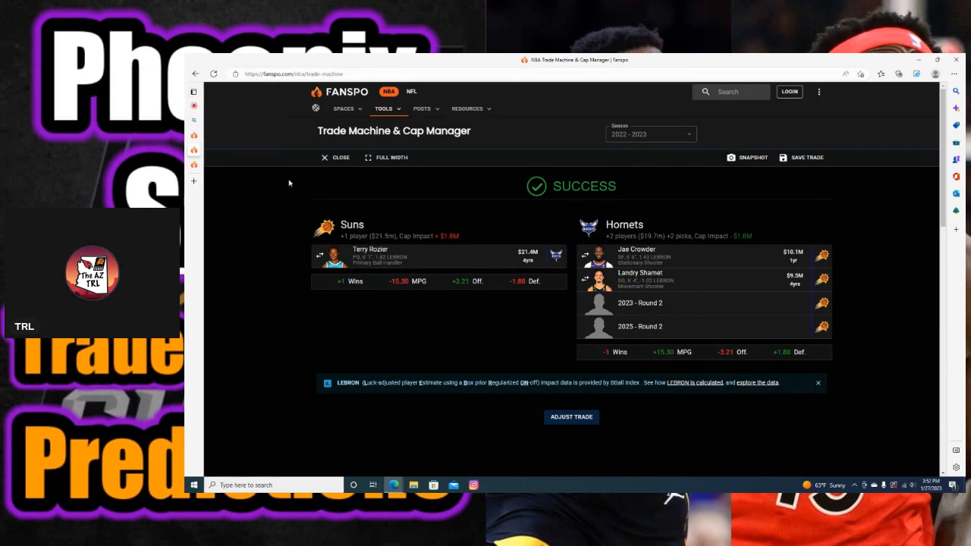
mouse_move(252, 187)
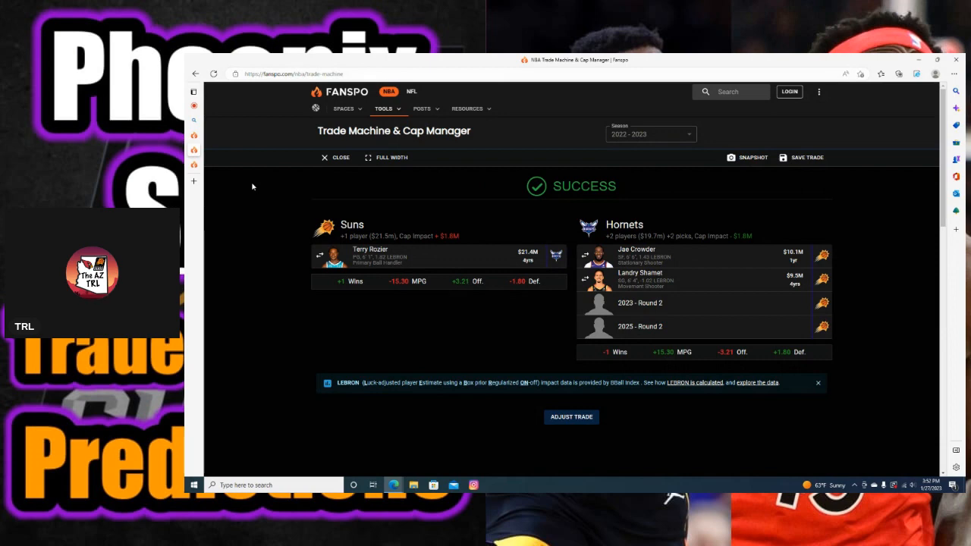
mouse_move(251, 181)
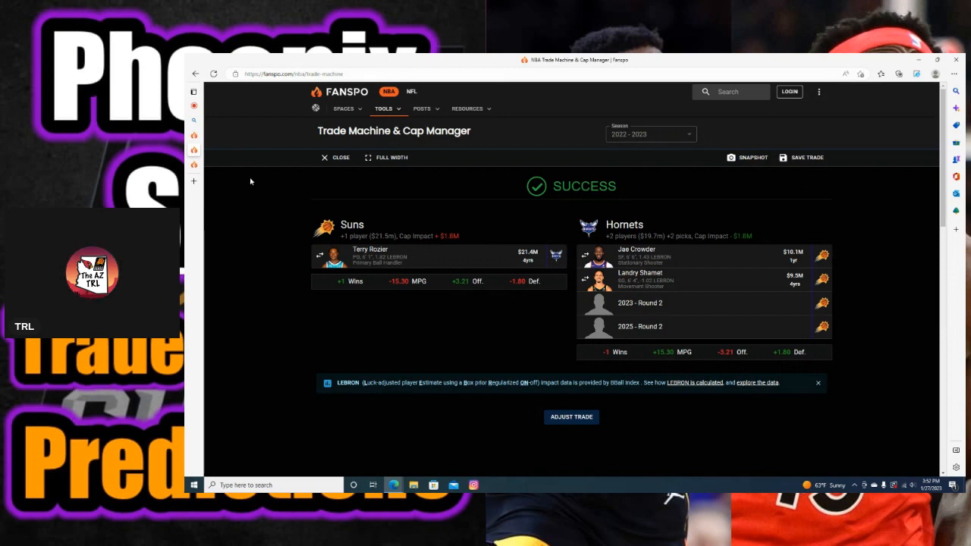
left_click(194, 91)
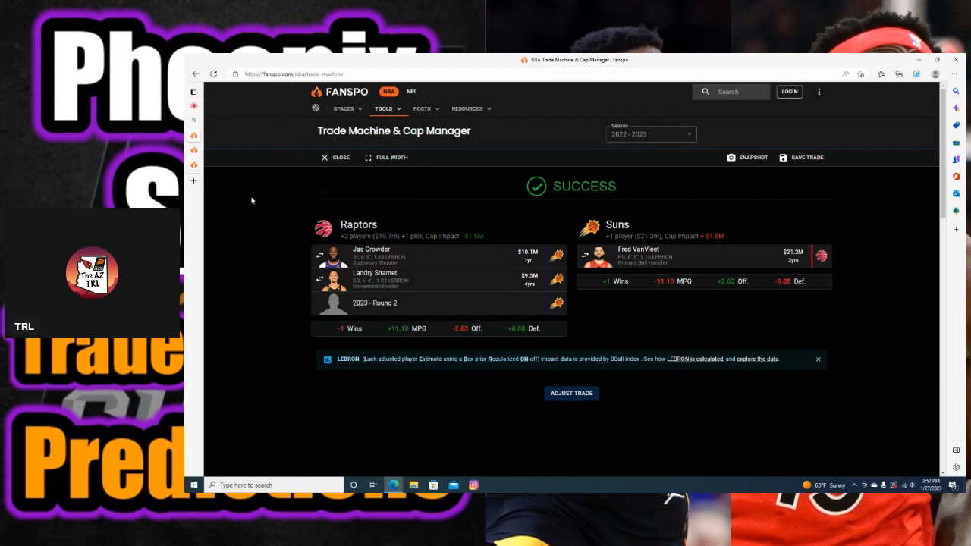
left_click(193, 91)
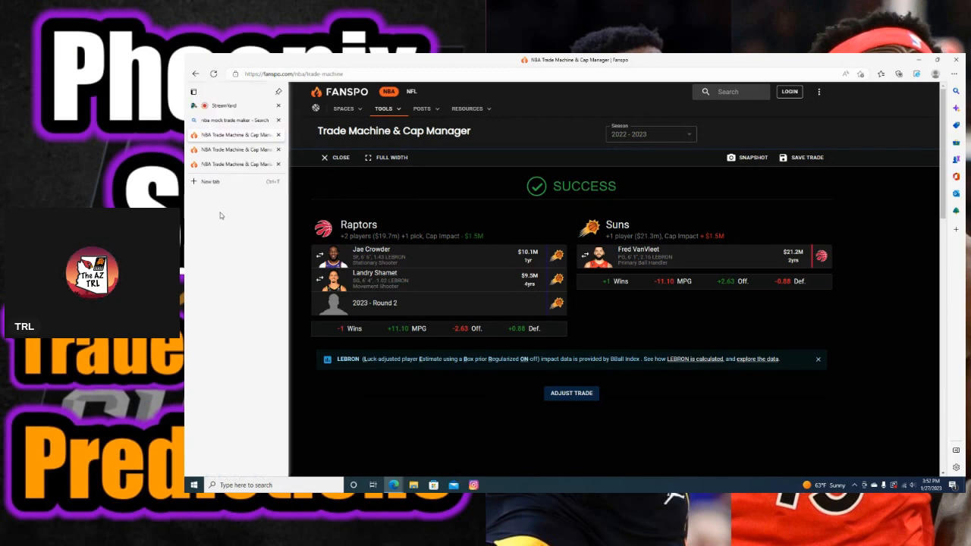